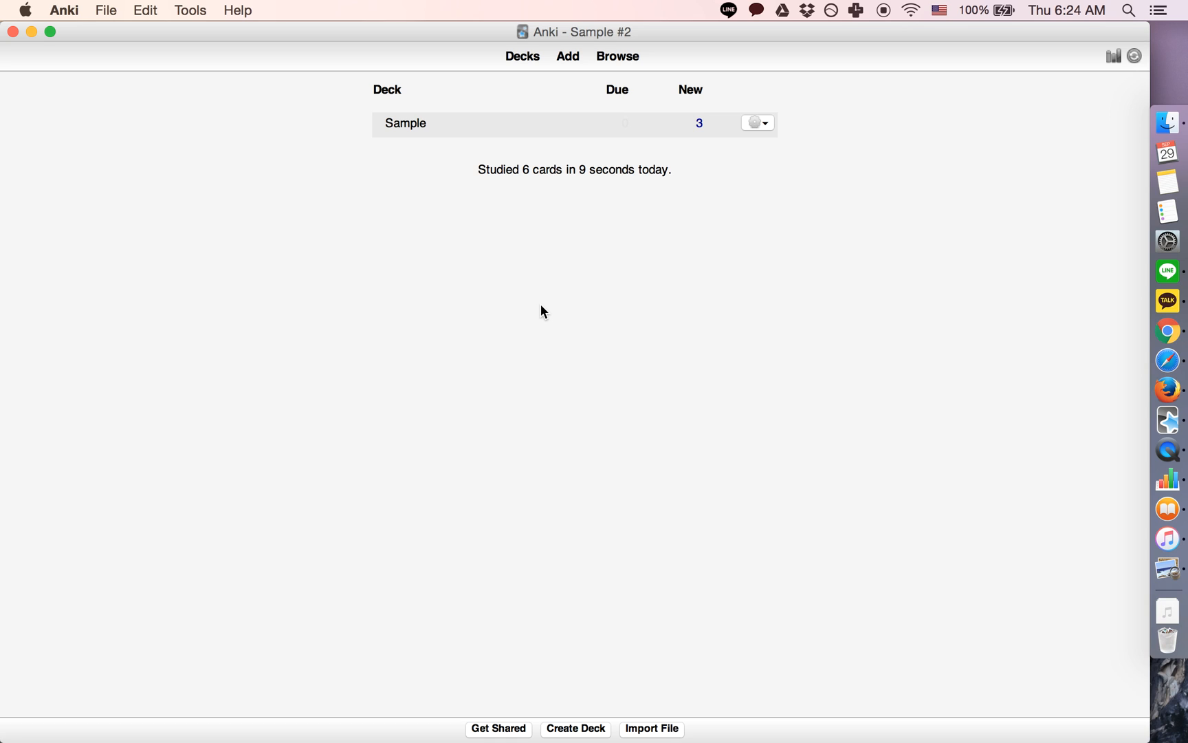
{"action": "mouse_move", "coordinate": [406, 124]}
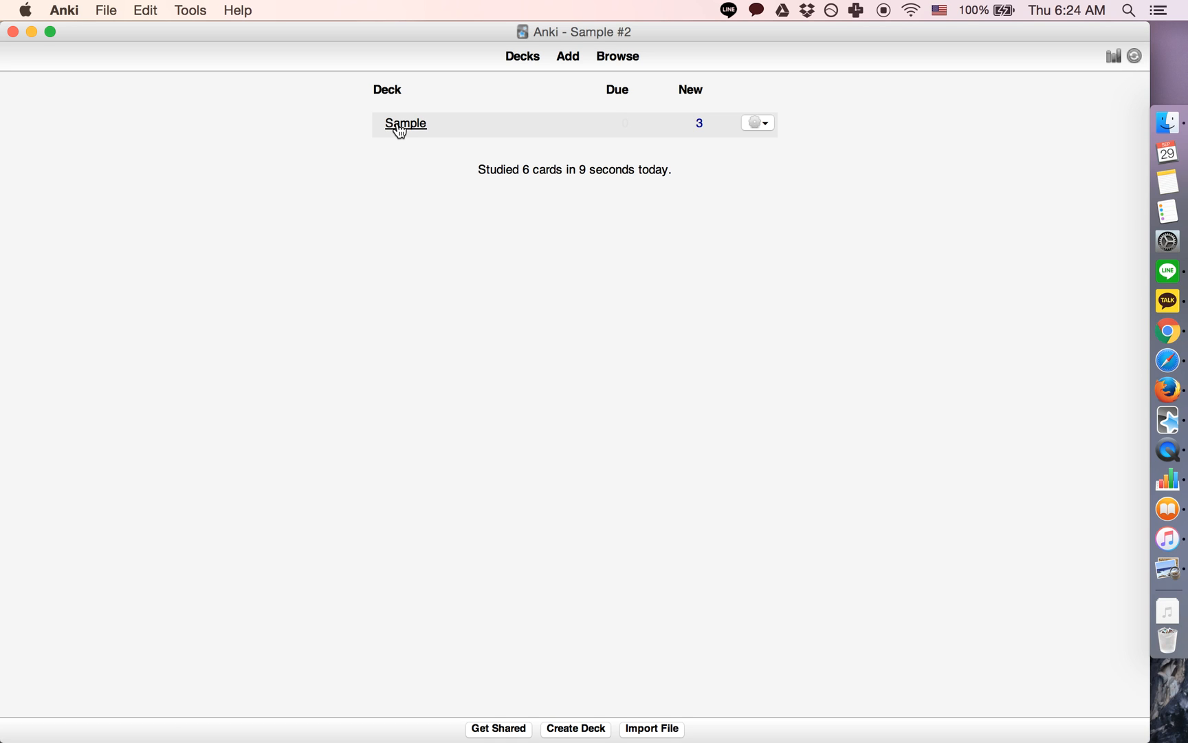
Study the Sample deck's Japan and United States of America cards until the congratulations screen appears.
{"action": "left_click", "coordinate": [406, 123]}
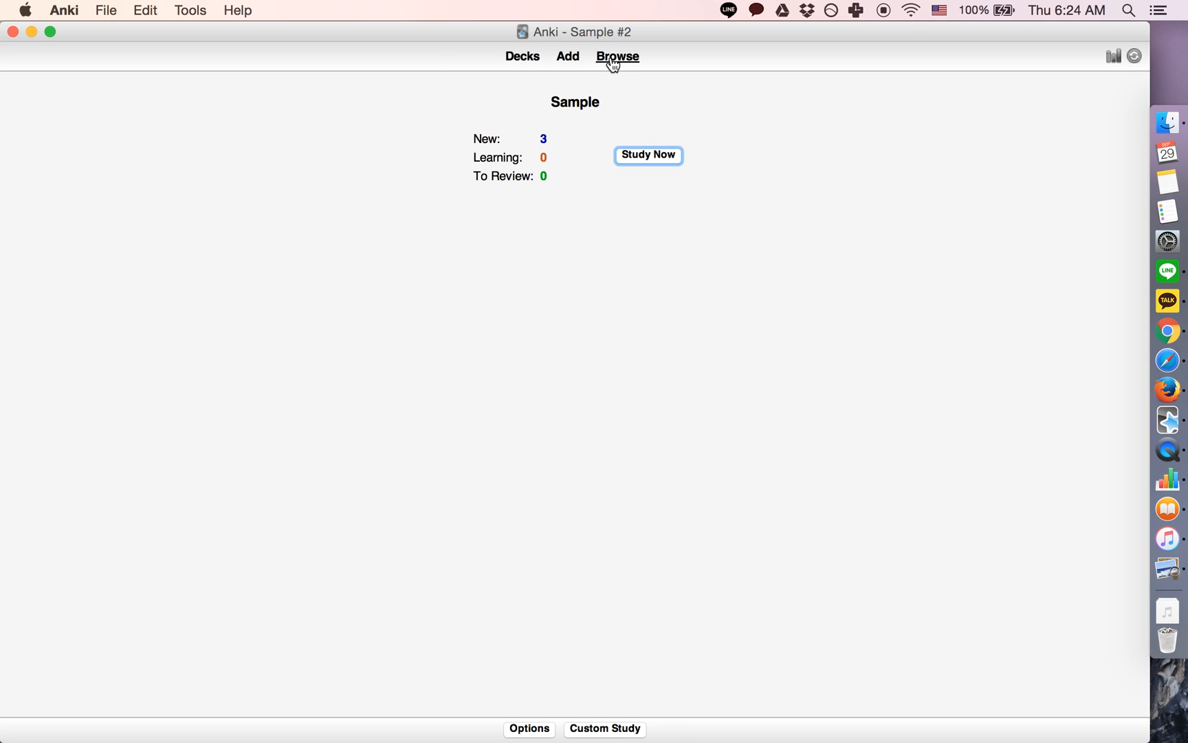
{"action": "mouse_move", "coordinate": [648, 154]}
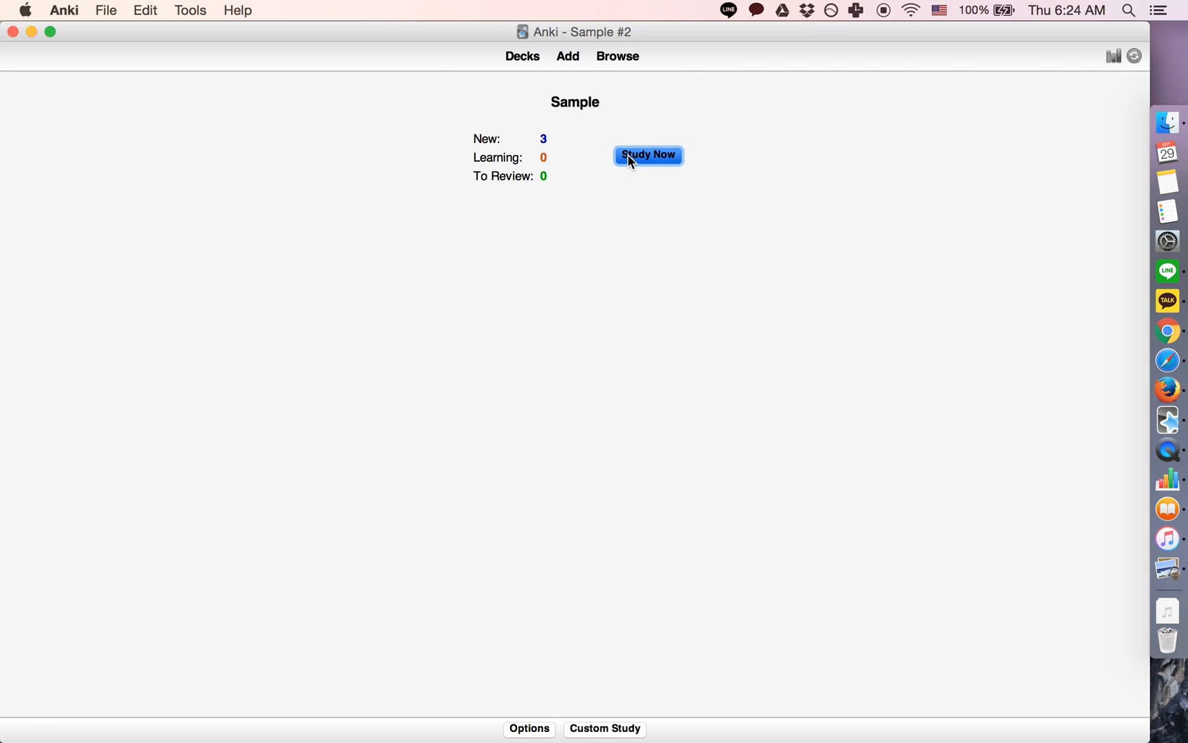
{"action": "left_click", "coordinate": [648, 154]}
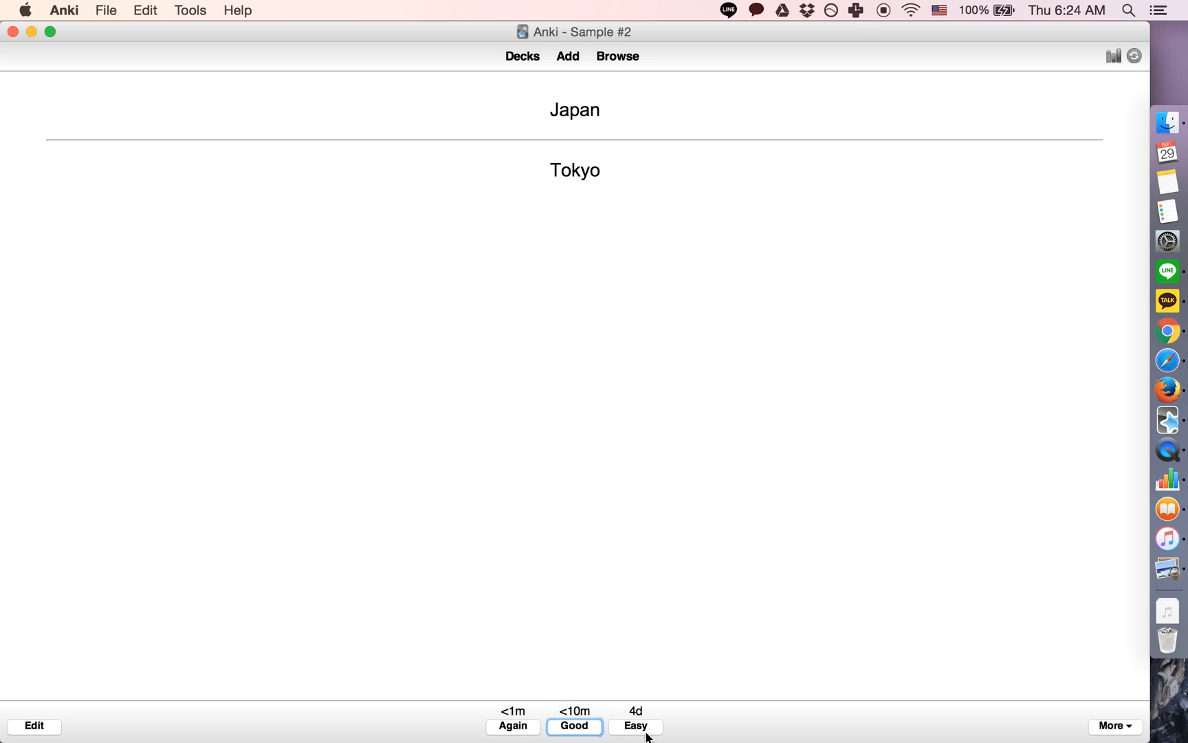
{"action": "left_click", "coordinate": [575, 726]}
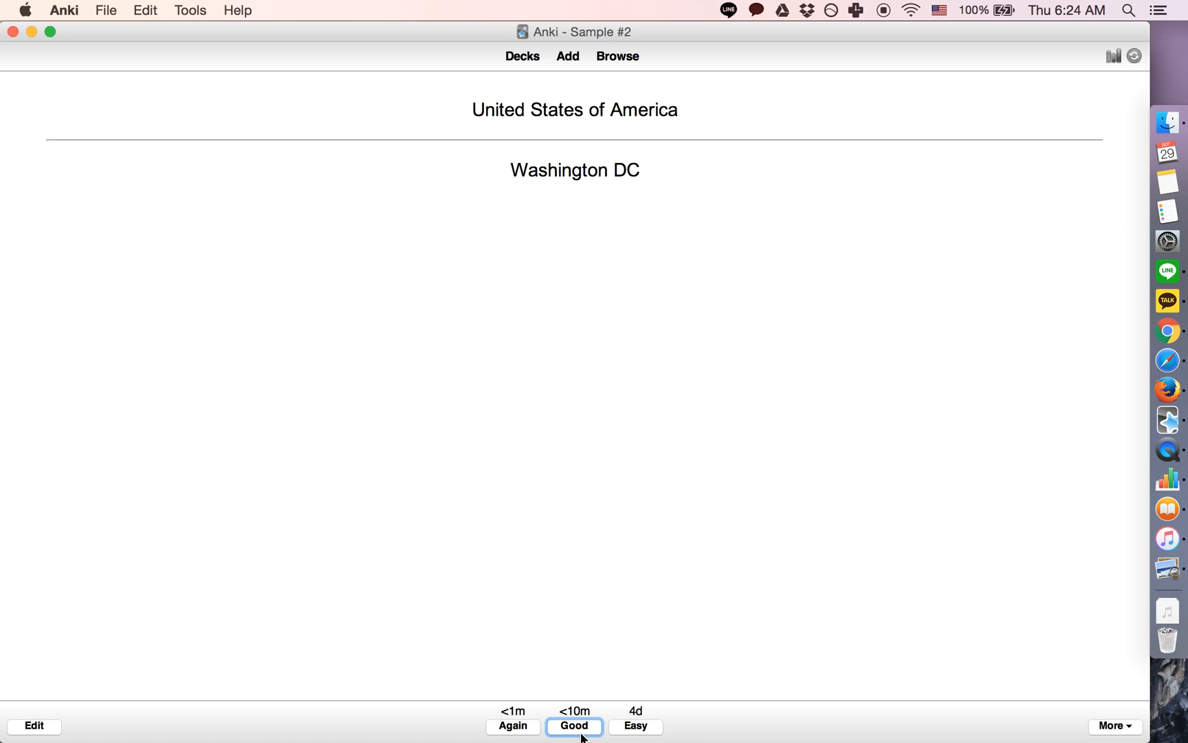
{"action": "left_click", "coordinate": [575, 725]}
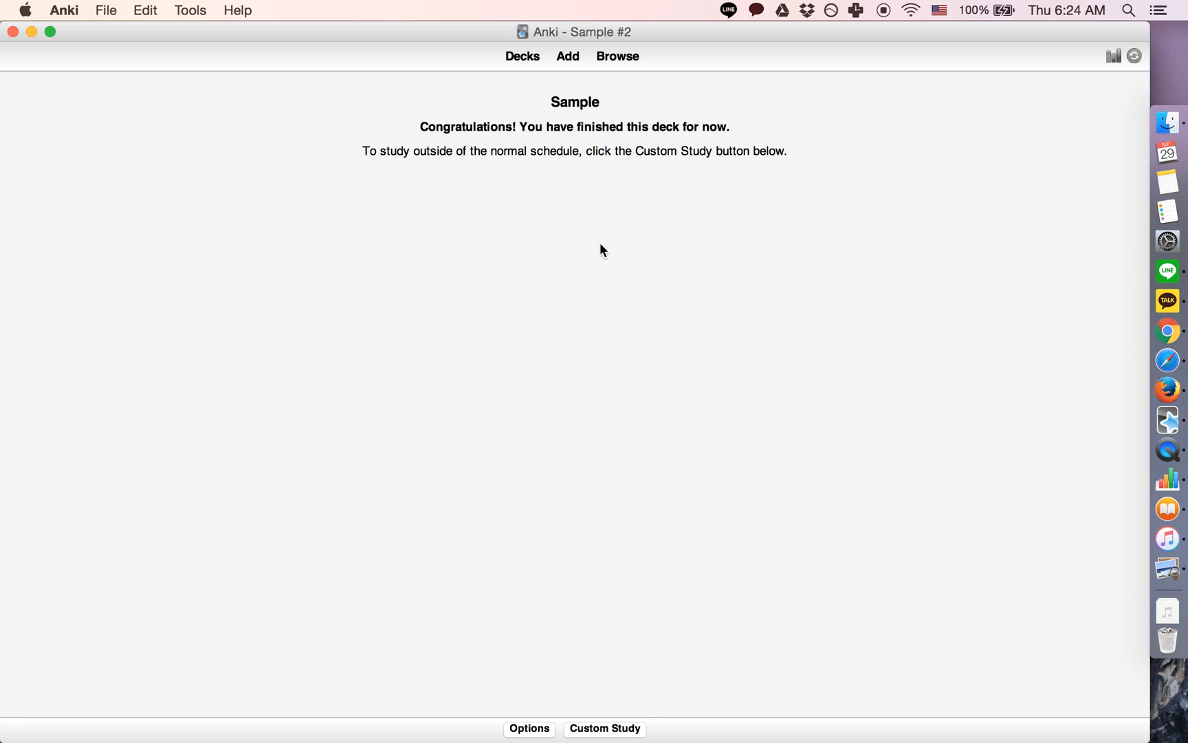
List the current deck's three cards in the Browser and select all of them.
{"action": "left_click", "coordinate": [617, 55]}
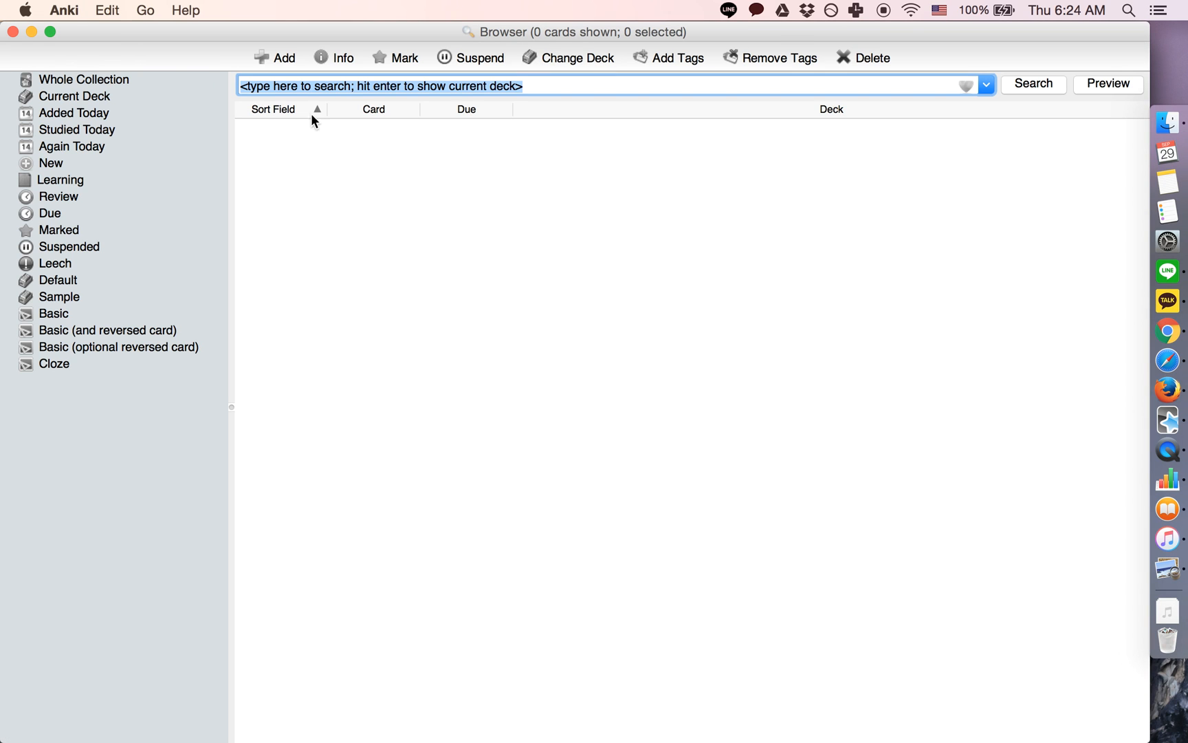
{"action": "left_click", "coordinate": [75, 95]}
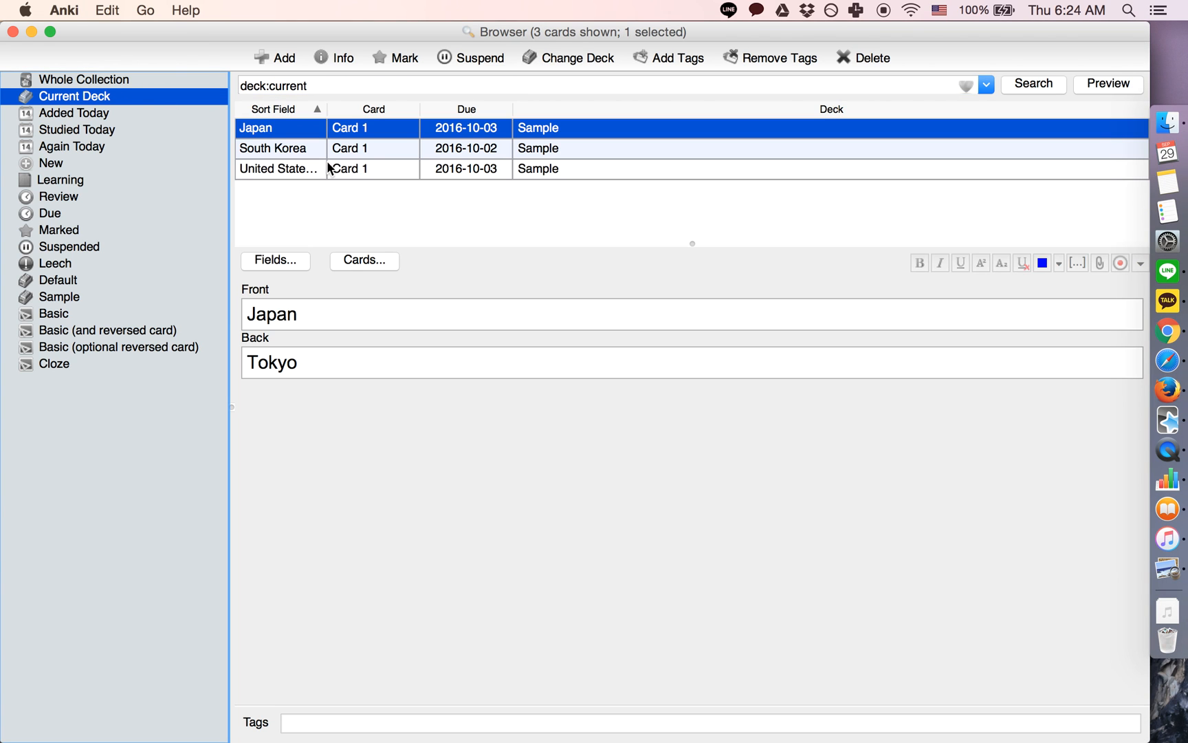
{"action": "mouse_move", "coordinate": [340, 171]}
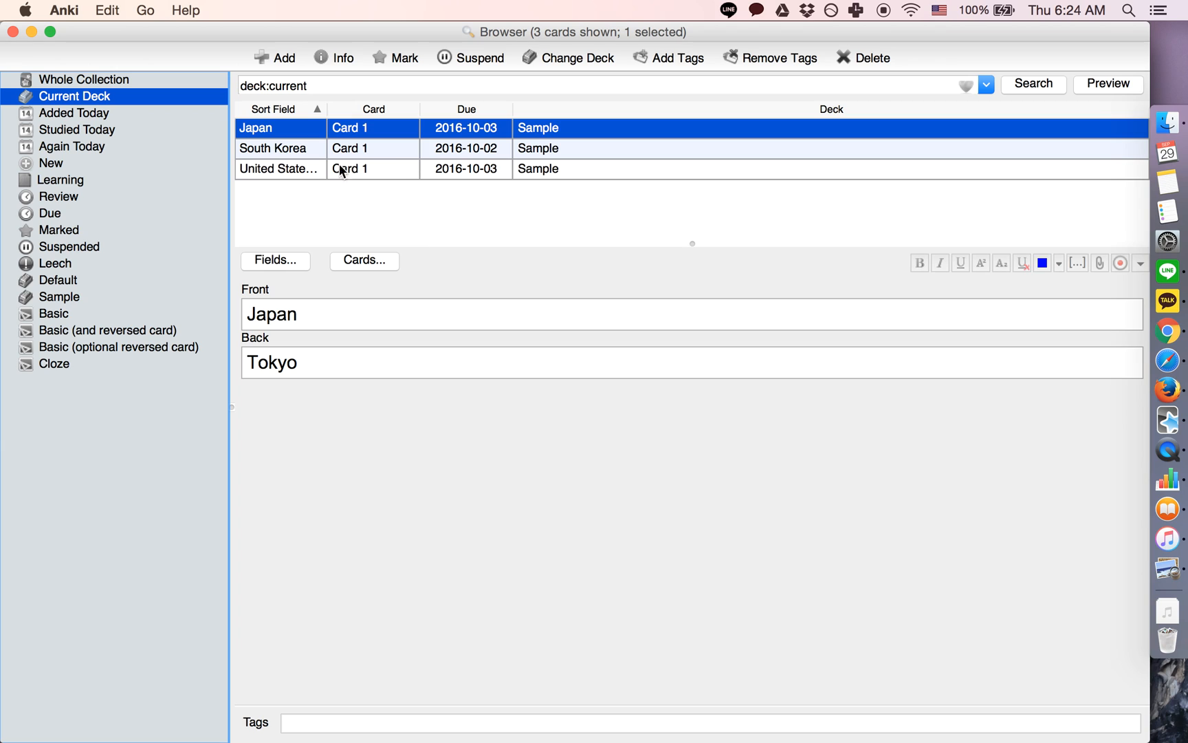
{"action": "mouse_move", "coordinate": [337, 184]}
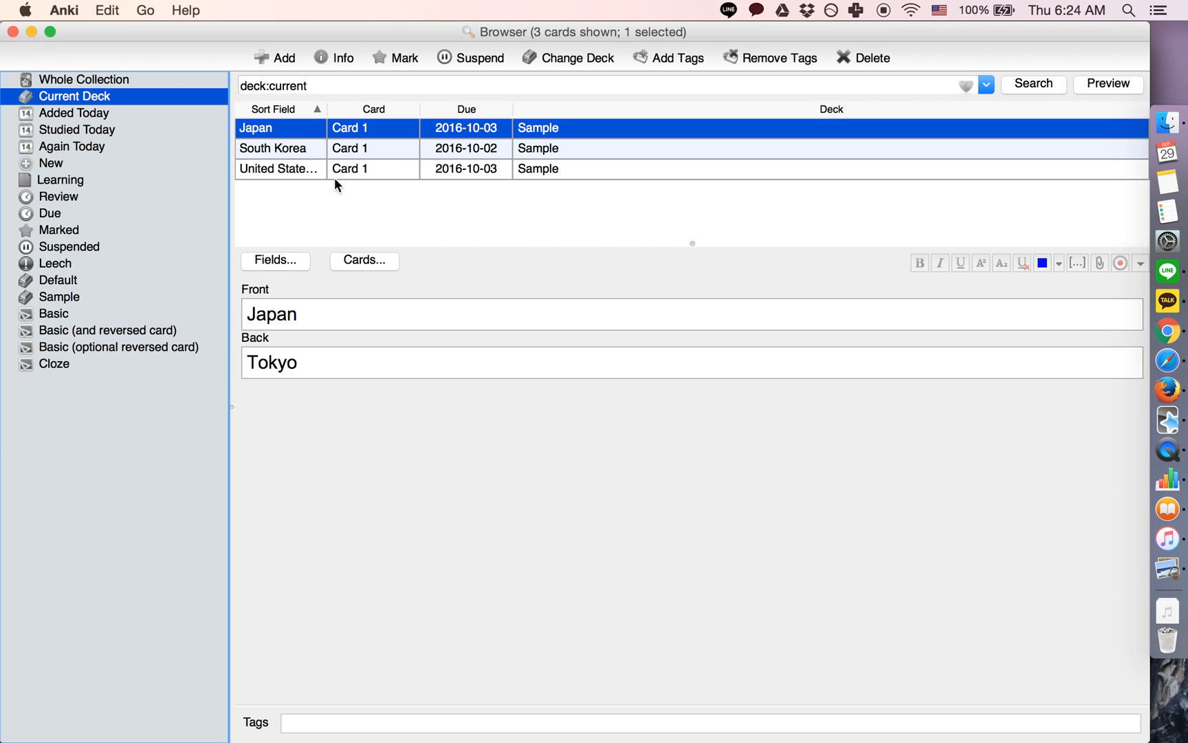
{"action": "left_click", "coordinate": [348, 168]}
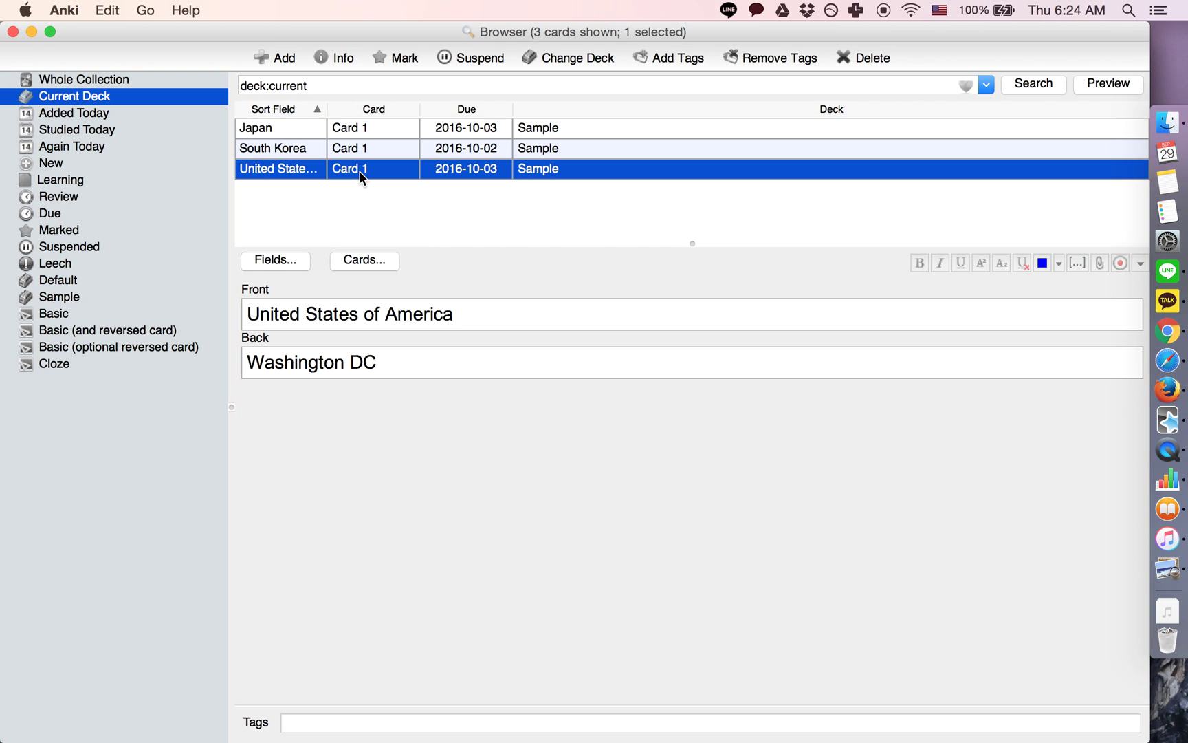
{"action": "key", "text": "cmd+a"}
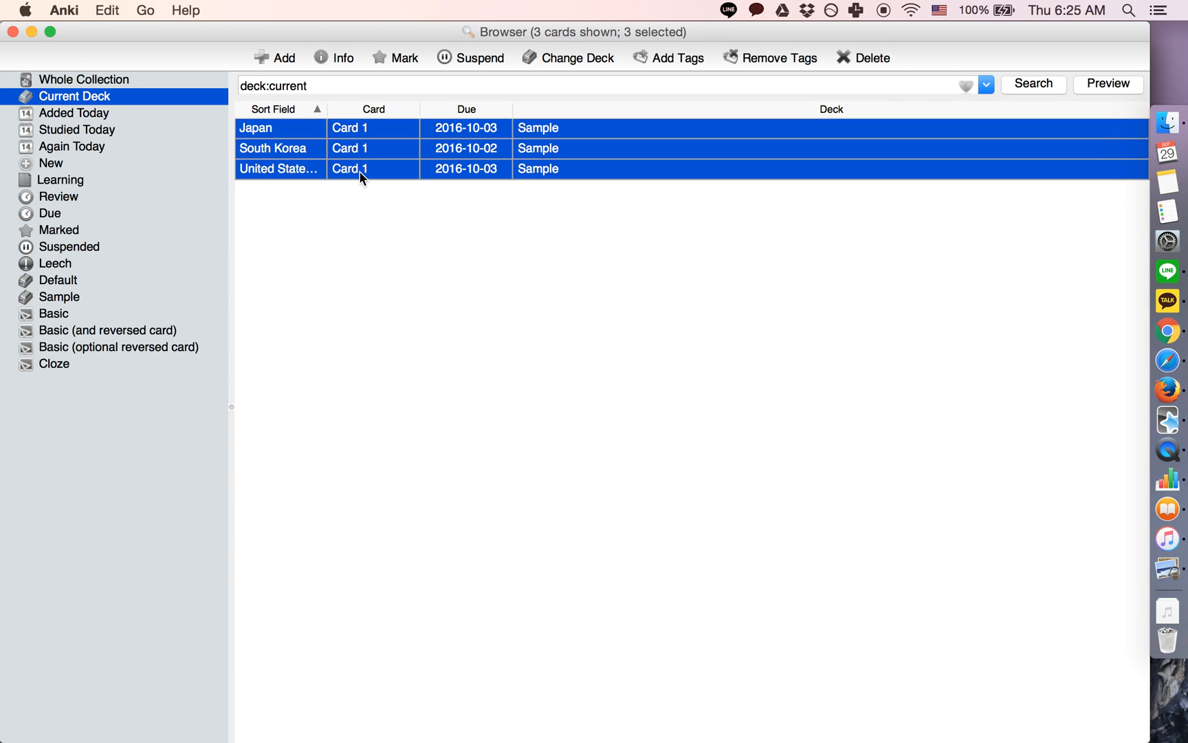
Reschedule the selected cards via Edit > Reschedule, placing them at the end of the new card queue.
{"action": "left_click", "coordinate": [108, 10]}
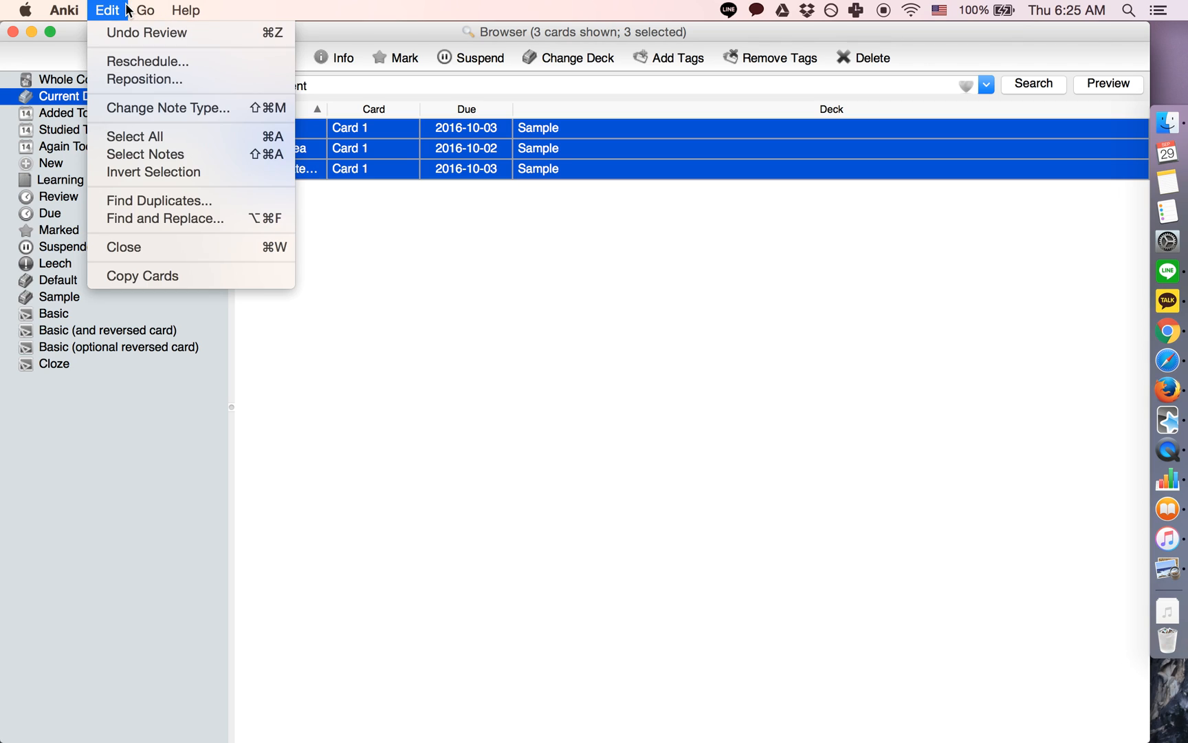
{"action": "left_click", "coordinate": [147, 62]}
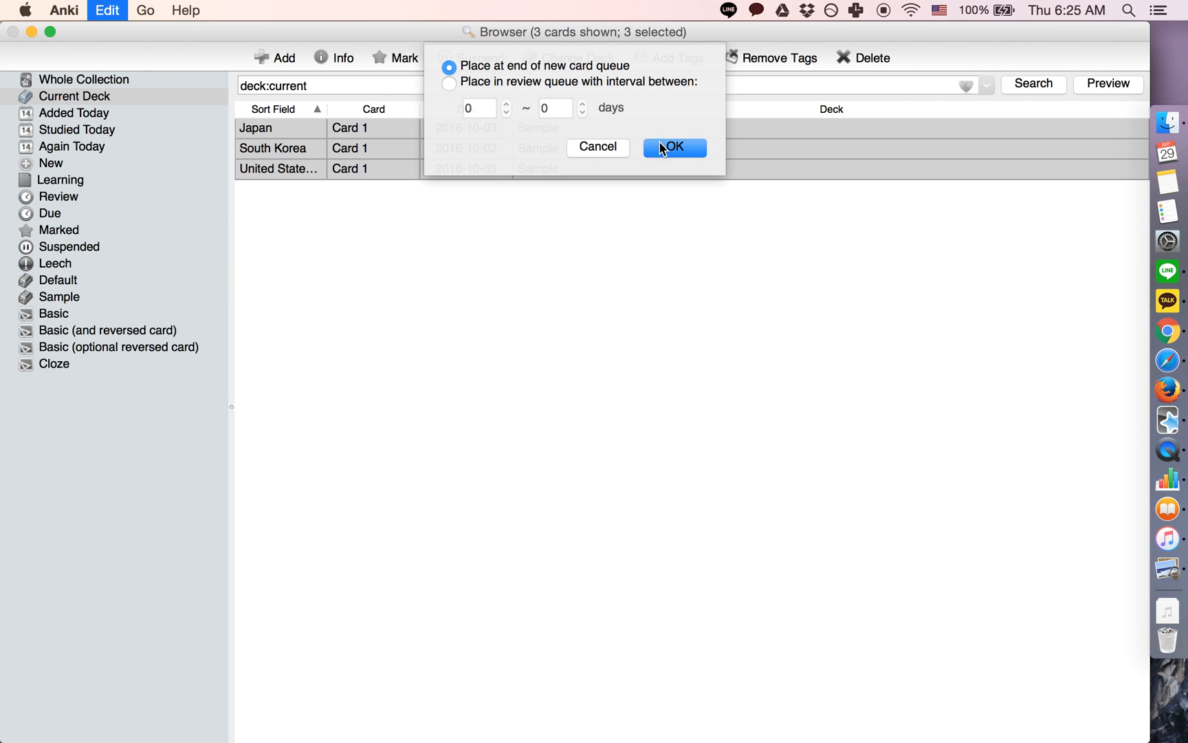
{"action": "left_click", "coordinate": [674, 147]}
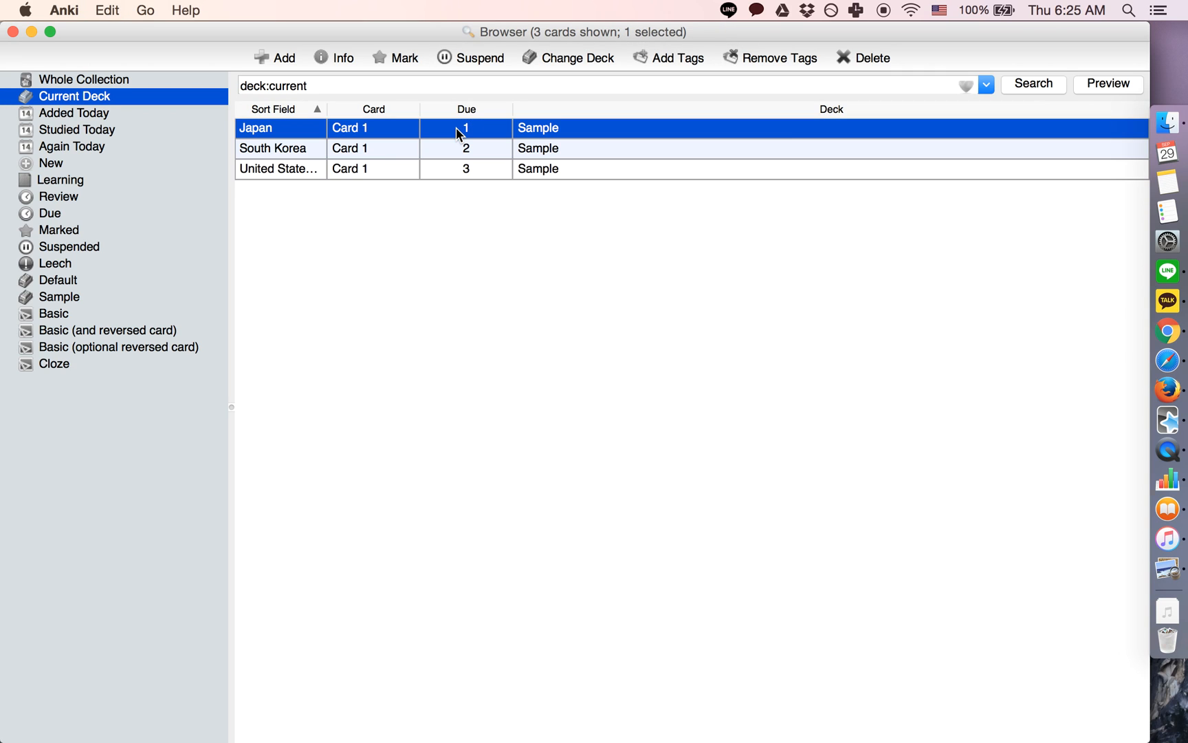
{"action": "left_click", "coordinate": [272, 147]}
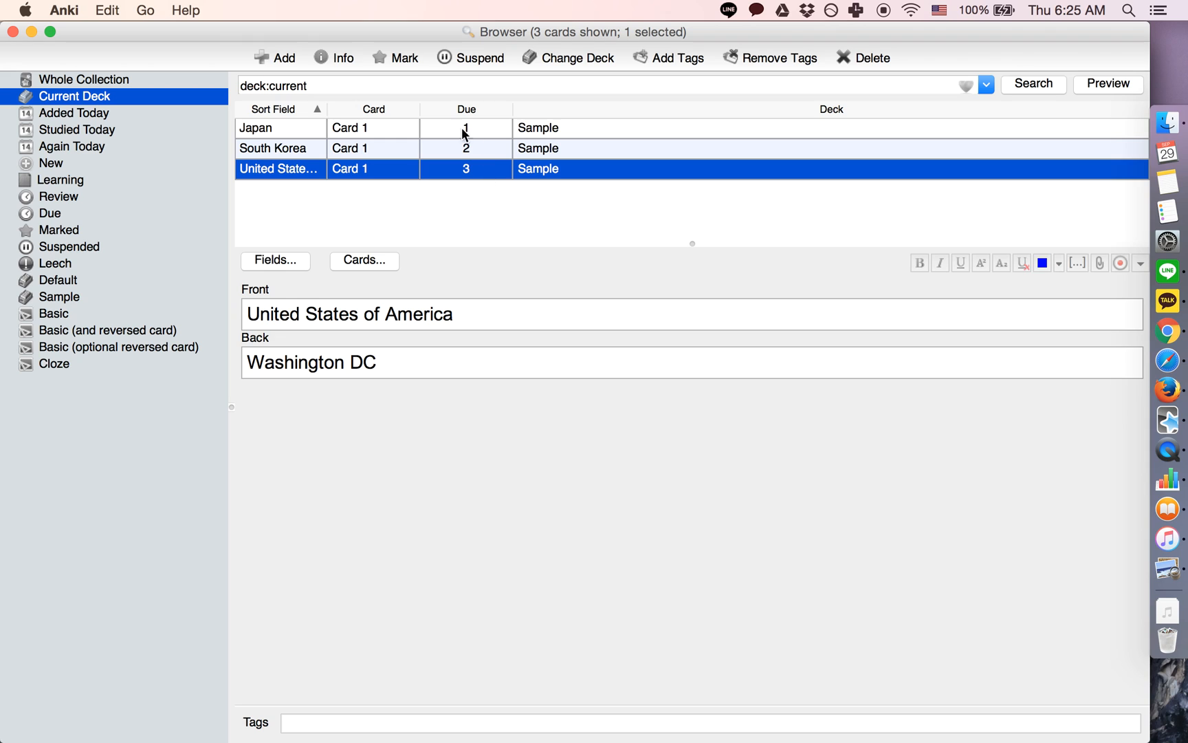
{"action": "mouse_move", "coordinate": [344, 202]}
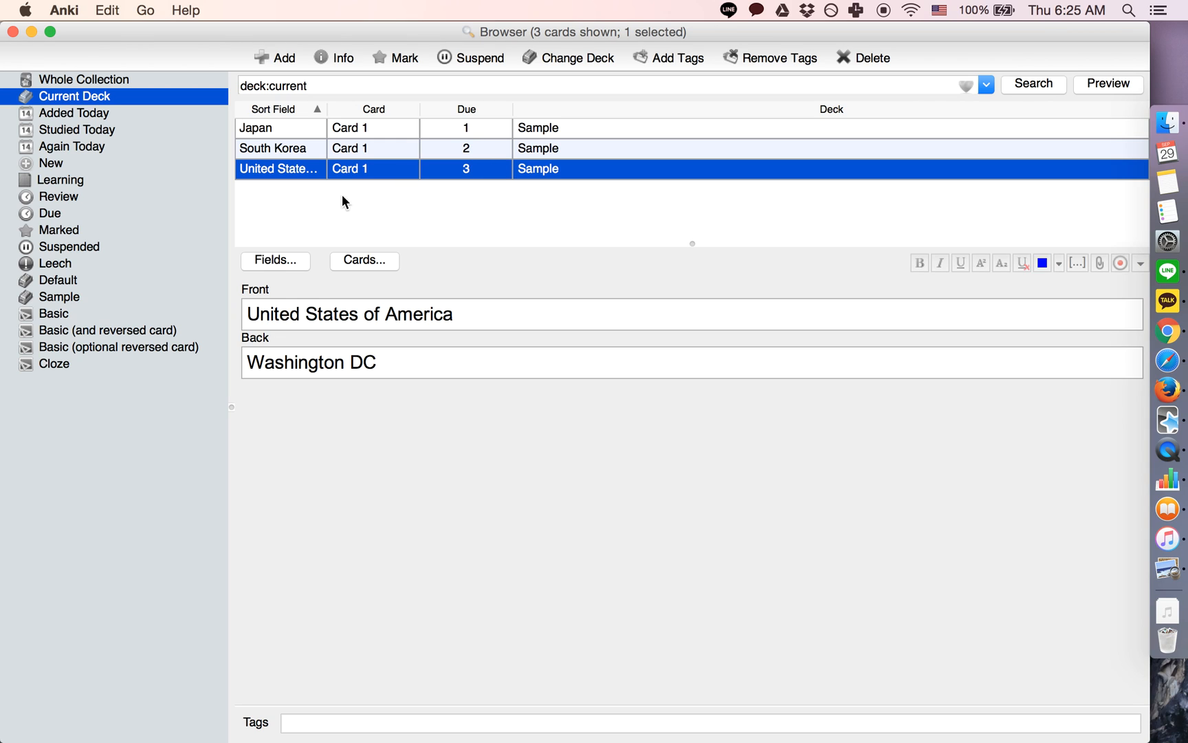
{"action": "mouse_move", "coordinate": [471, 140]}
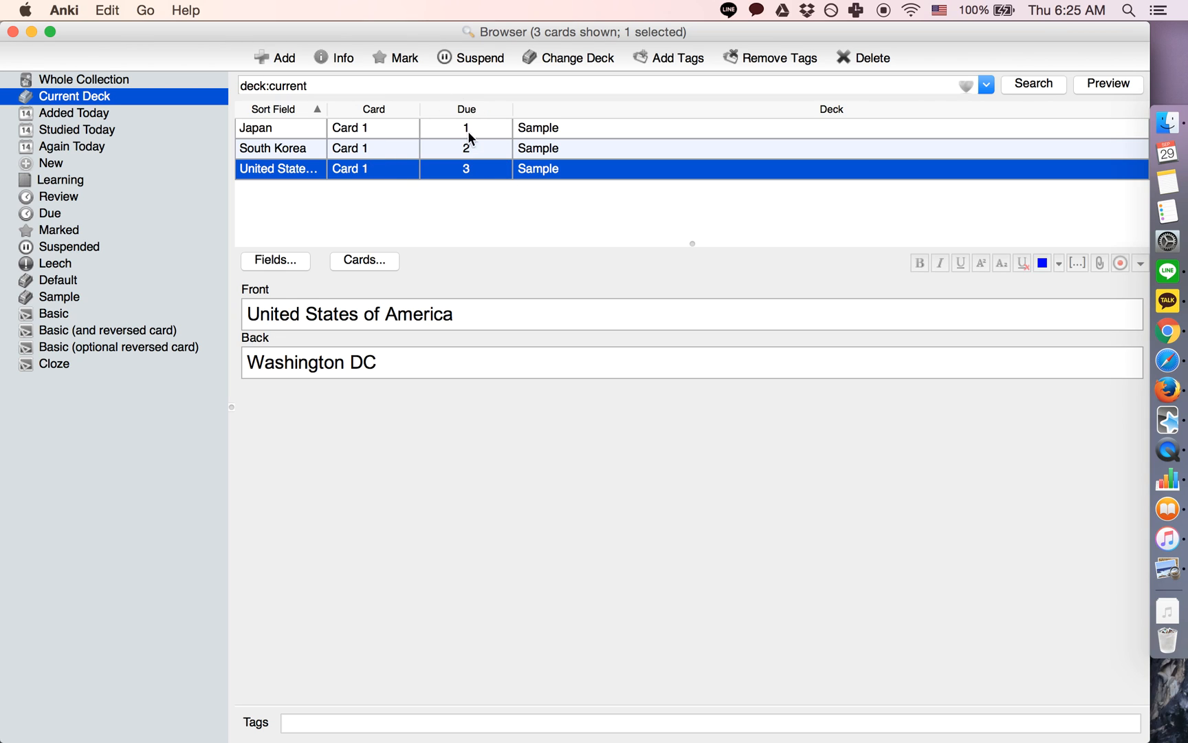
{"action": "mouse_move", "coordinate": [479, 157]}
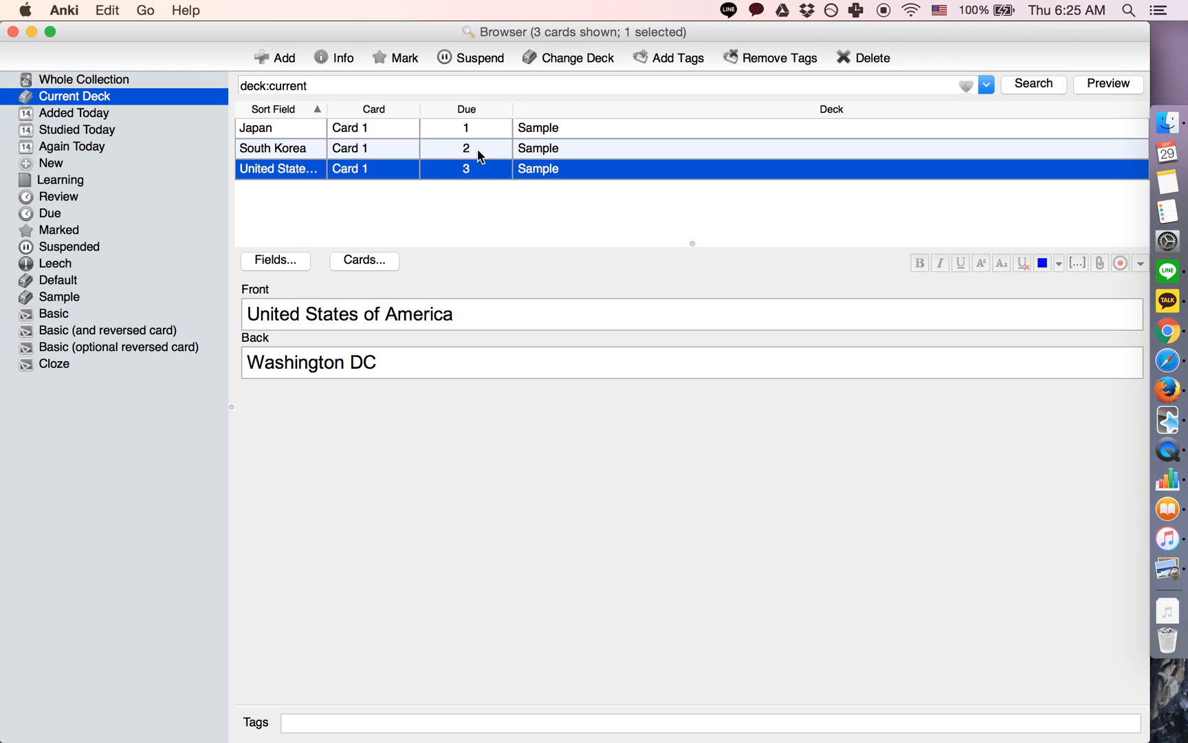
{"action": "mouse_move", "coordinate": [472, 131]}
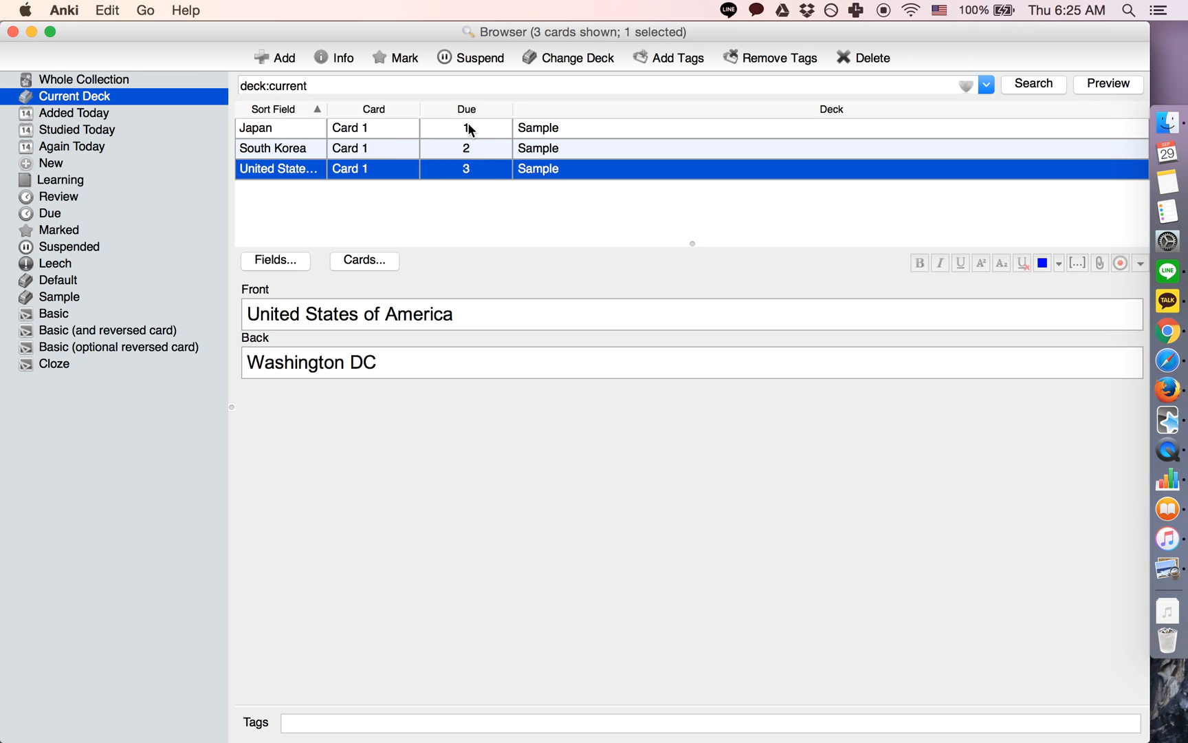
{"action": "mouse_move", "coordinate": [416, 126]}
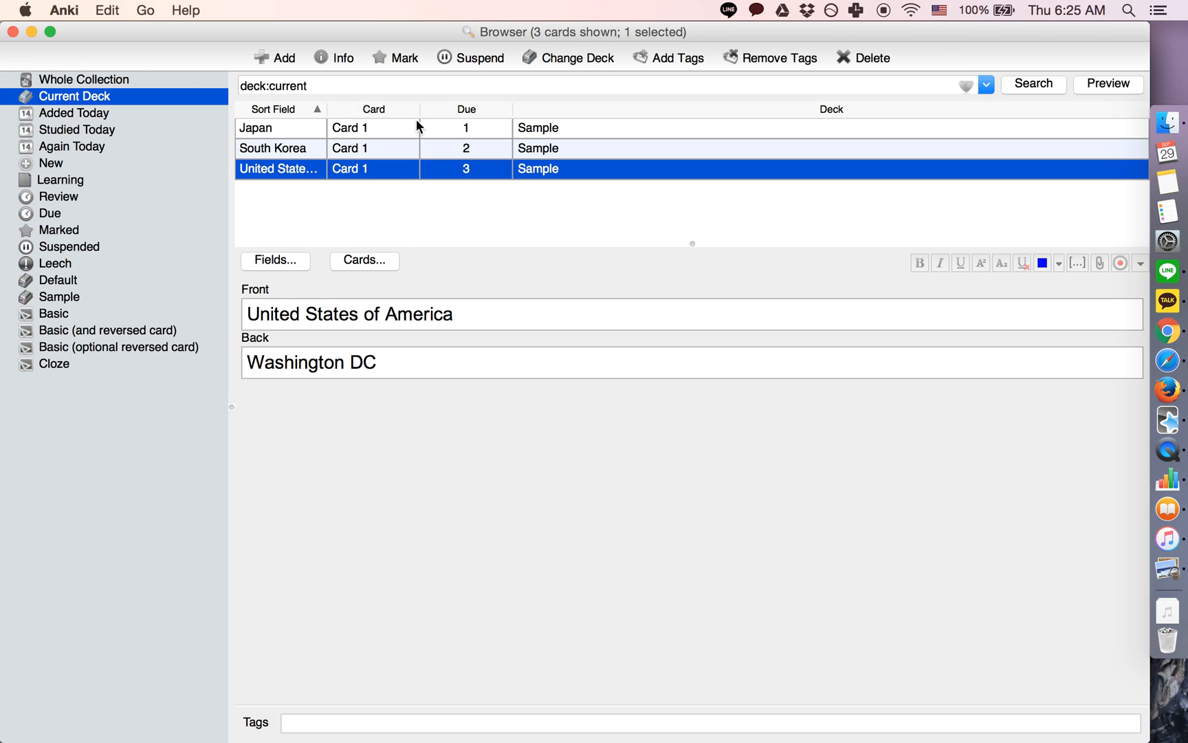
{"action": "mouse_move", "coordinate": [411, 119]}
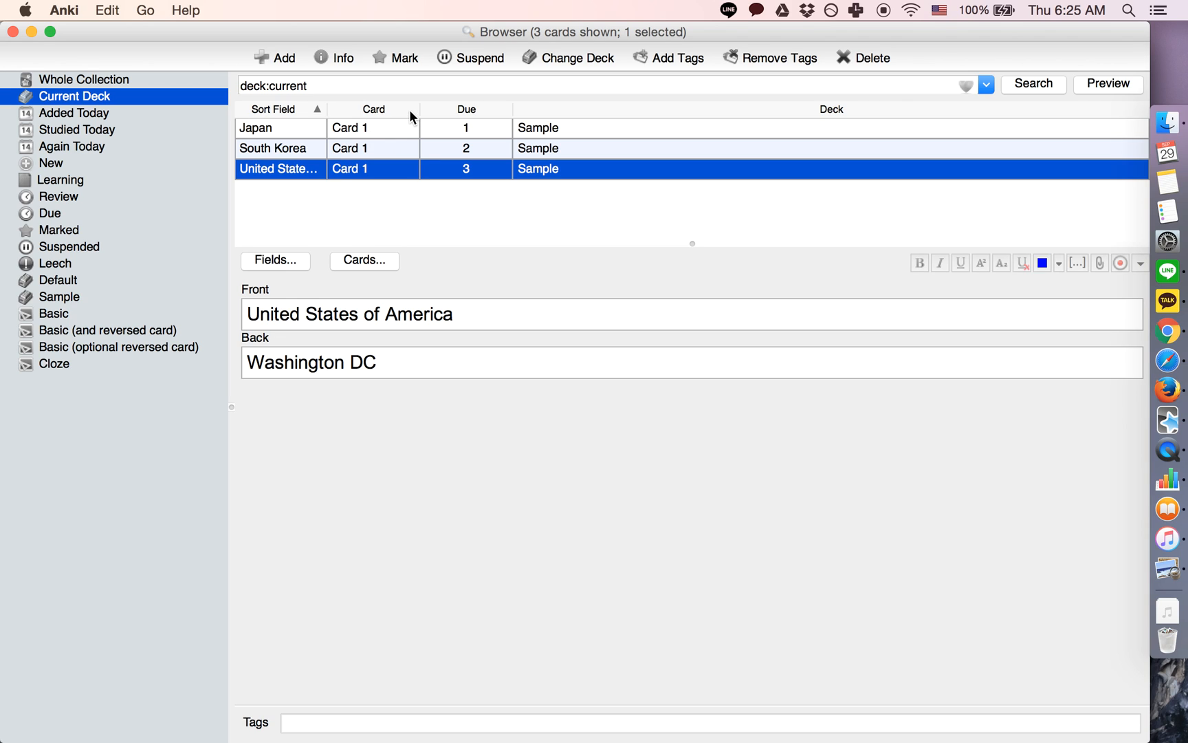
{"action": "mouse_move", "coordinate": [375, 129]}
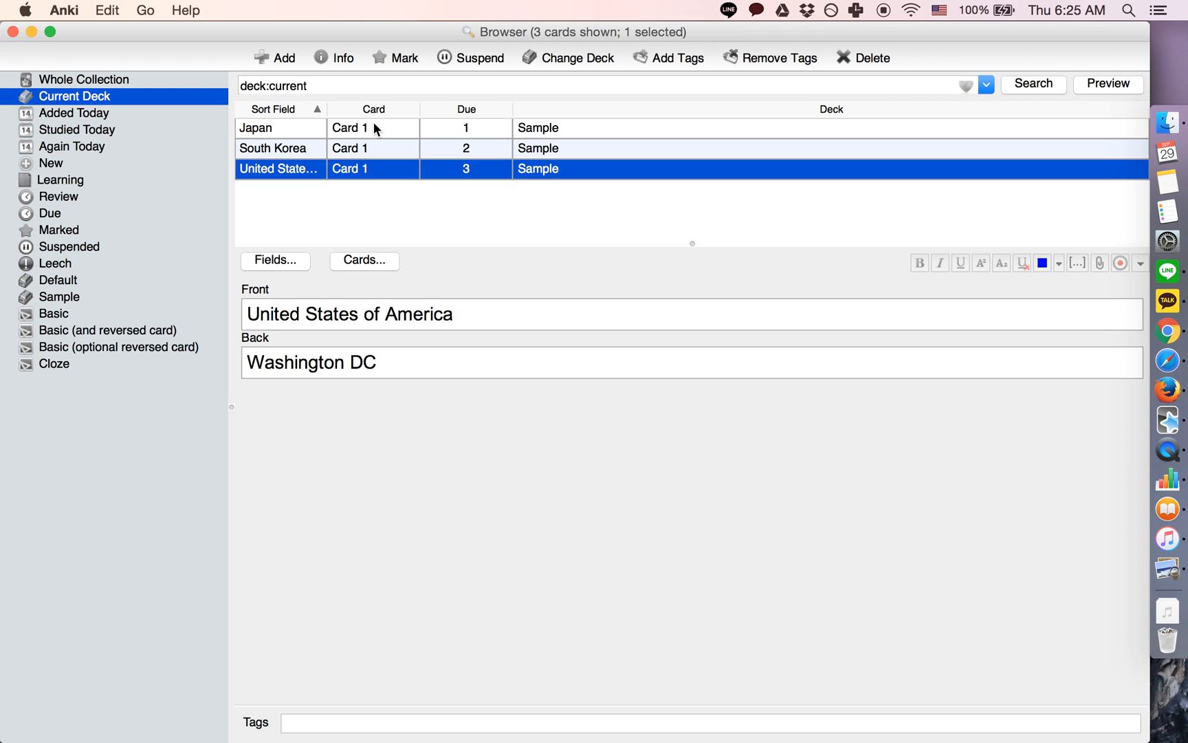
{"action": "mouse_move", "coordinate": [390, 138]}
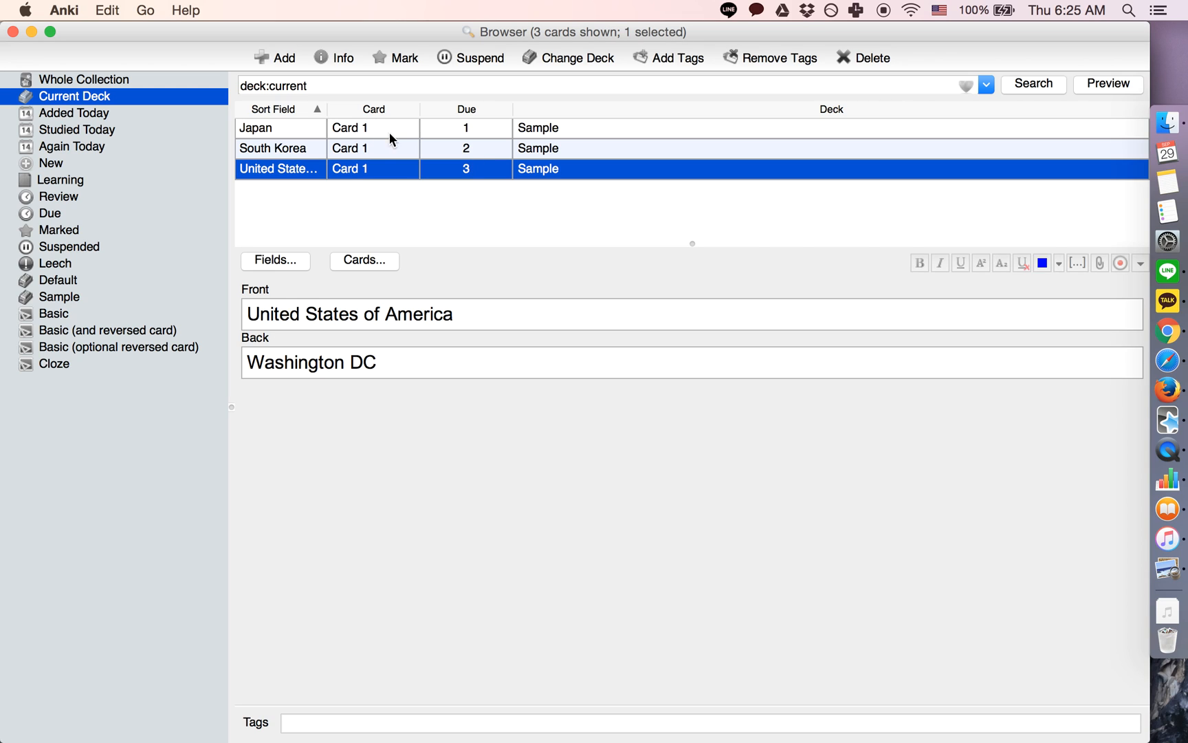
{"action": "mouse_move", "coordinate": [482, 208]}
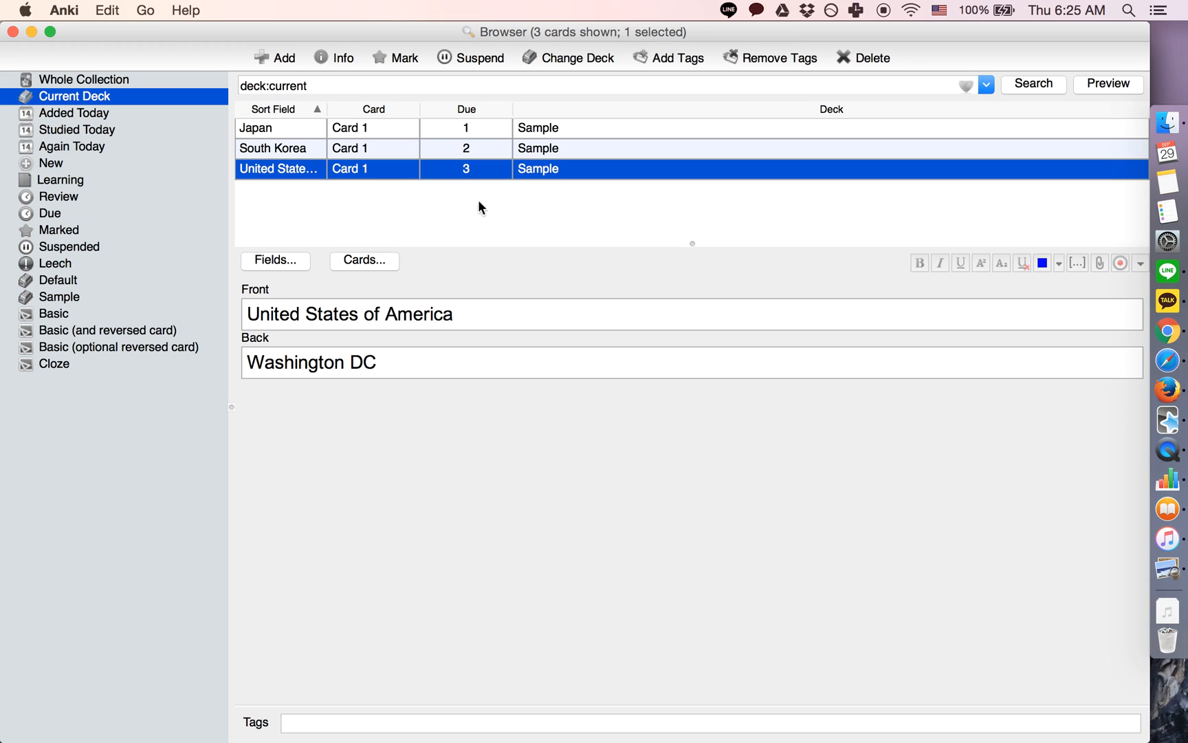
{"action": "mouse_move", "coordinate": [492, 169]}
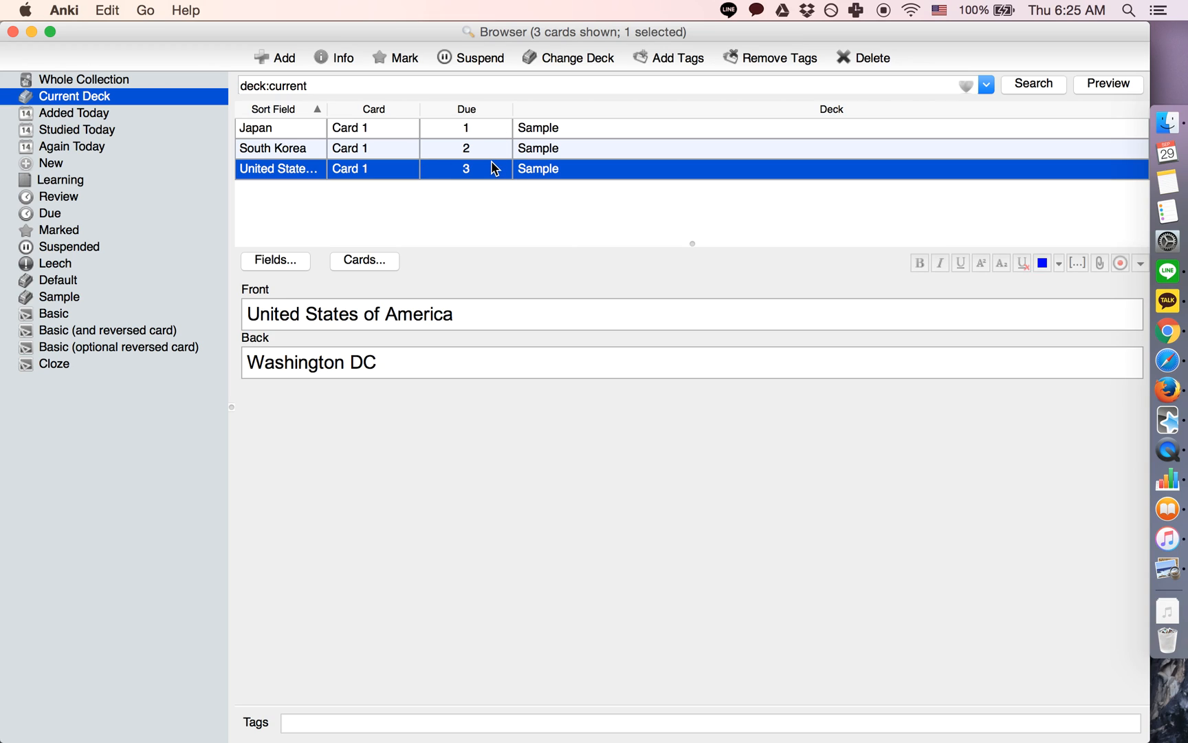